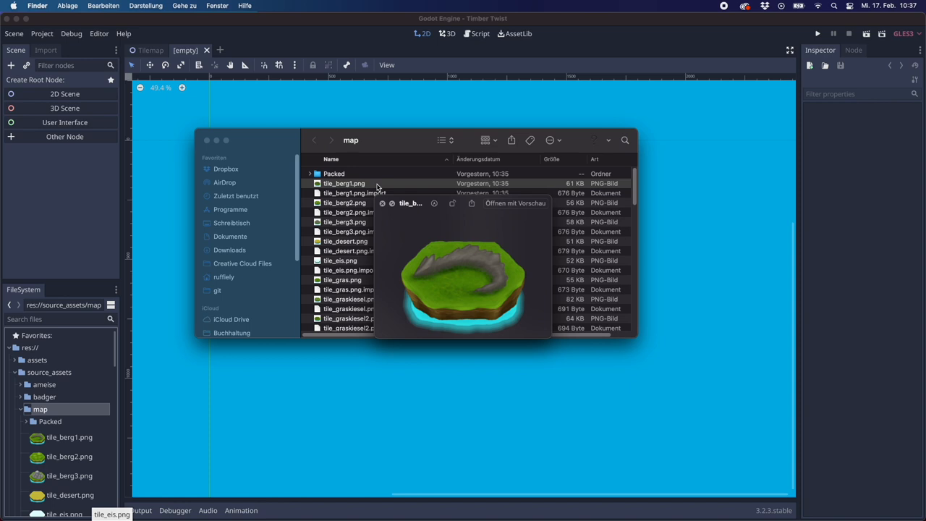
mouse_move(389, 198)
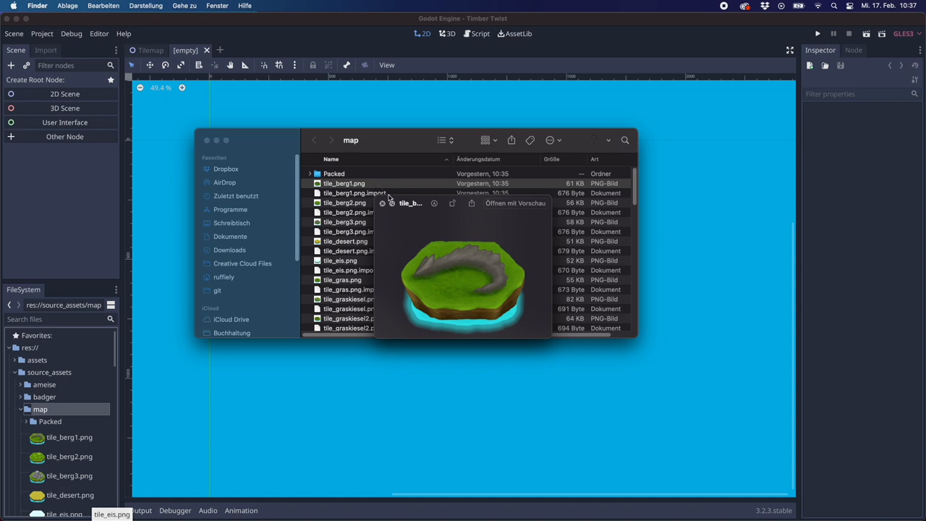
mouse_move(455, 263)
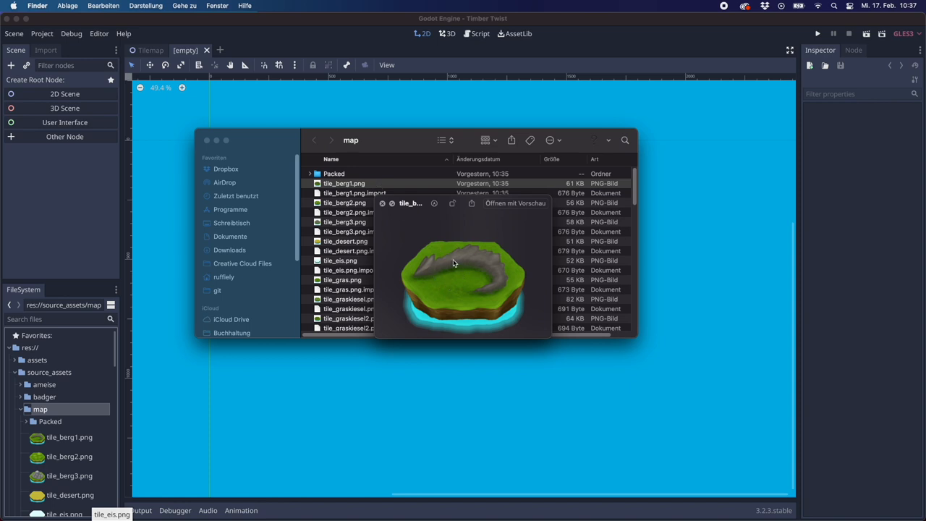
mouse_move(403, 282)
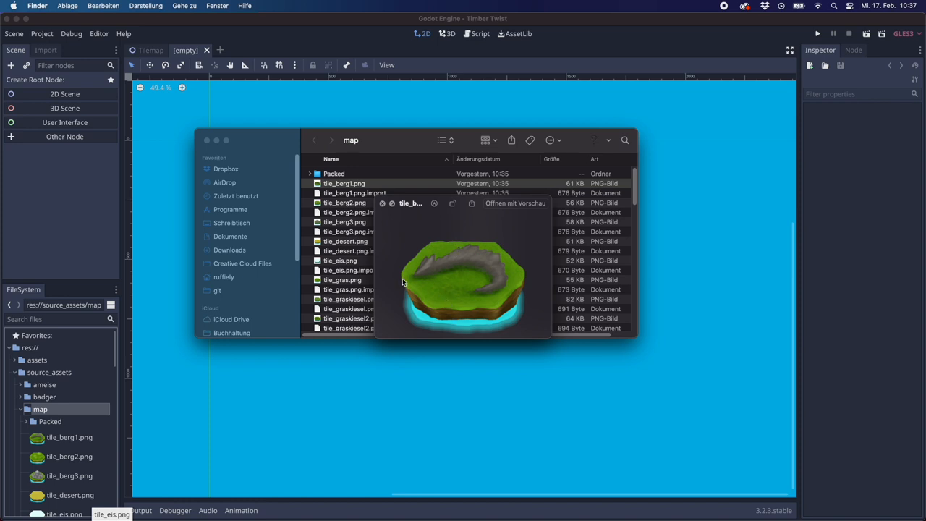
mouse_move(440, 273)
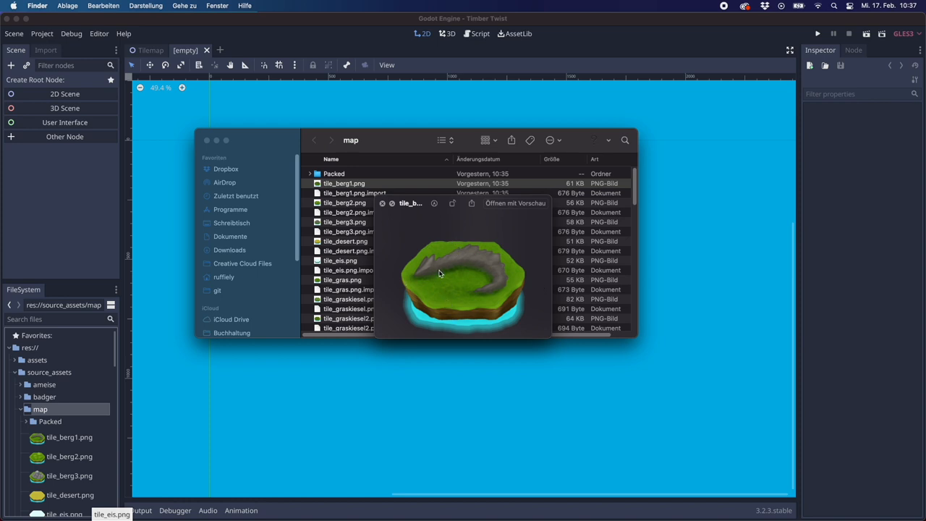
mouse_move(470, 272)
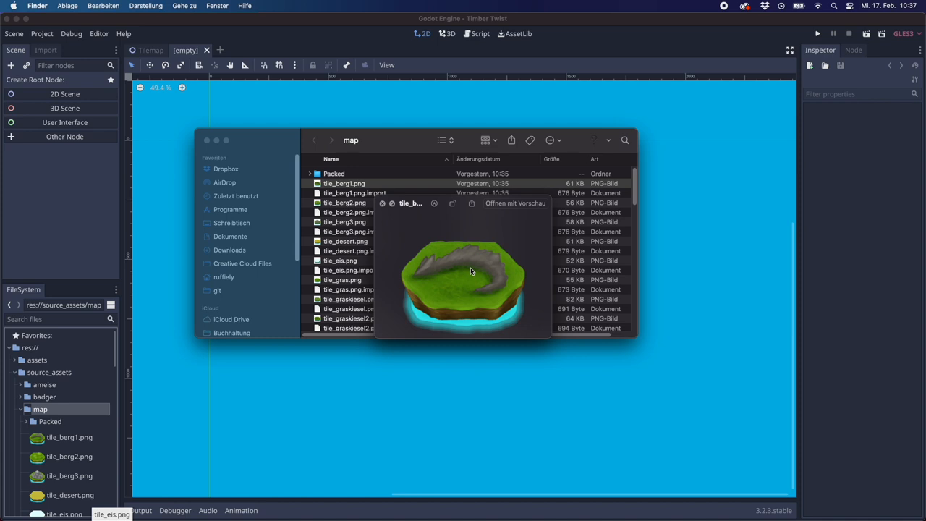
mouse_move(476, 240)
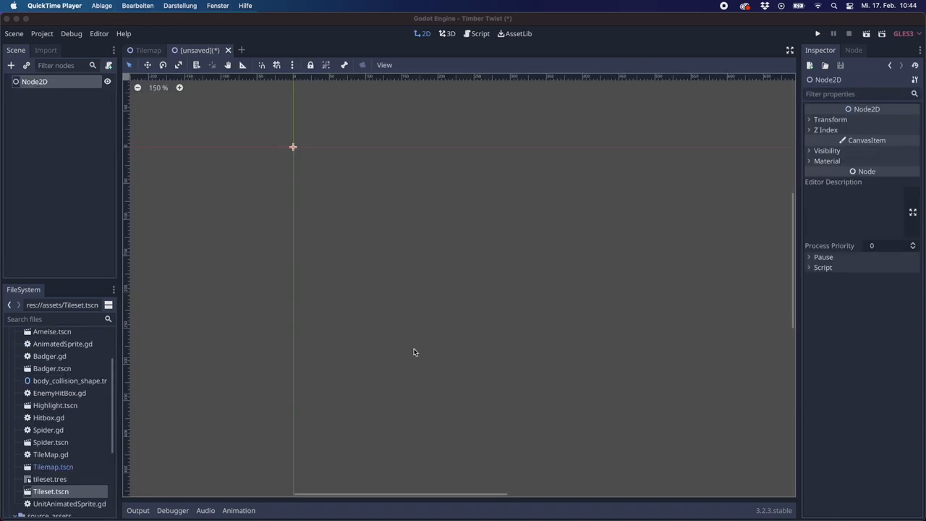
mouse_move(119, 376)
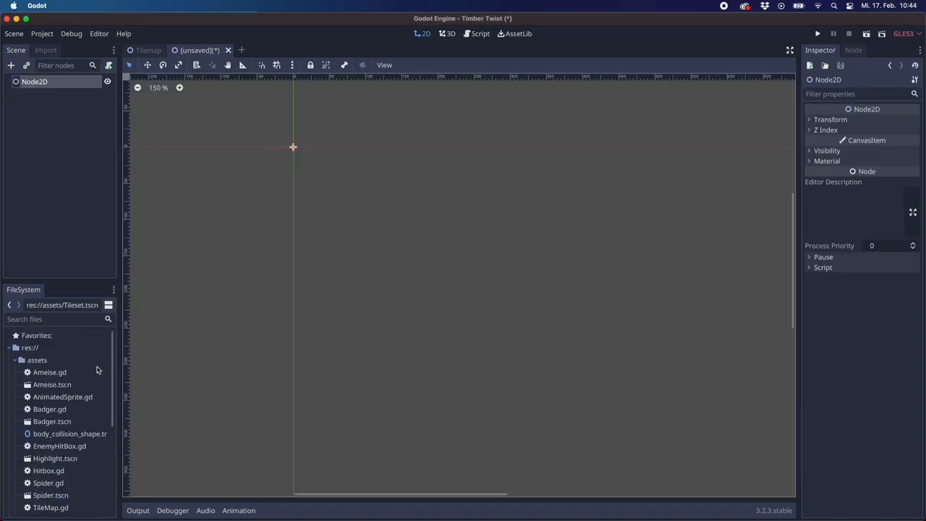
Browse res://source_assets/map and bring the tile PNGs into the 2D viewport as sprites
left_click(36, 359)
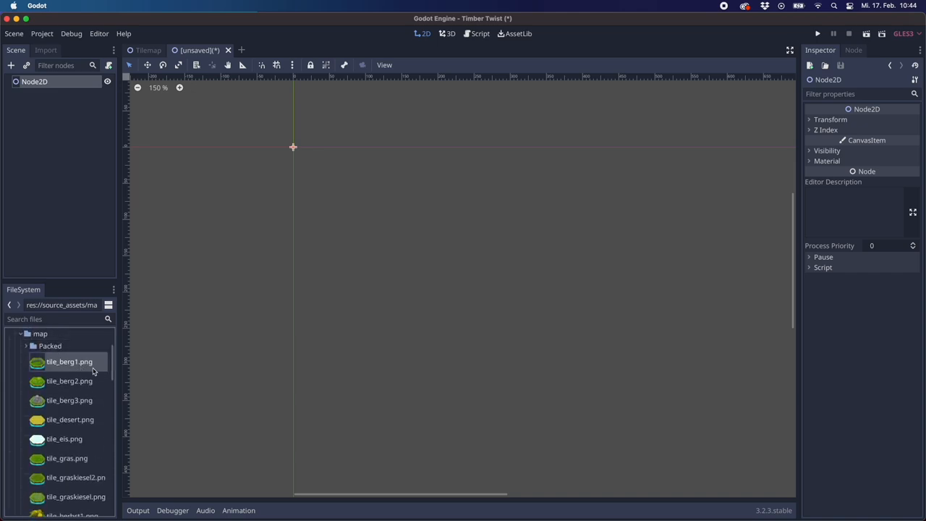
scroll("down", 3)
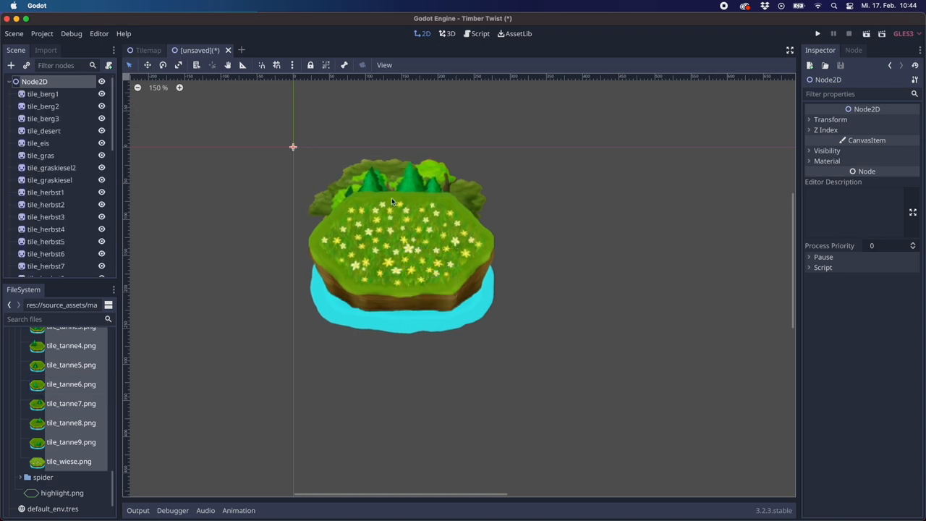
mouse_move(427, 236)
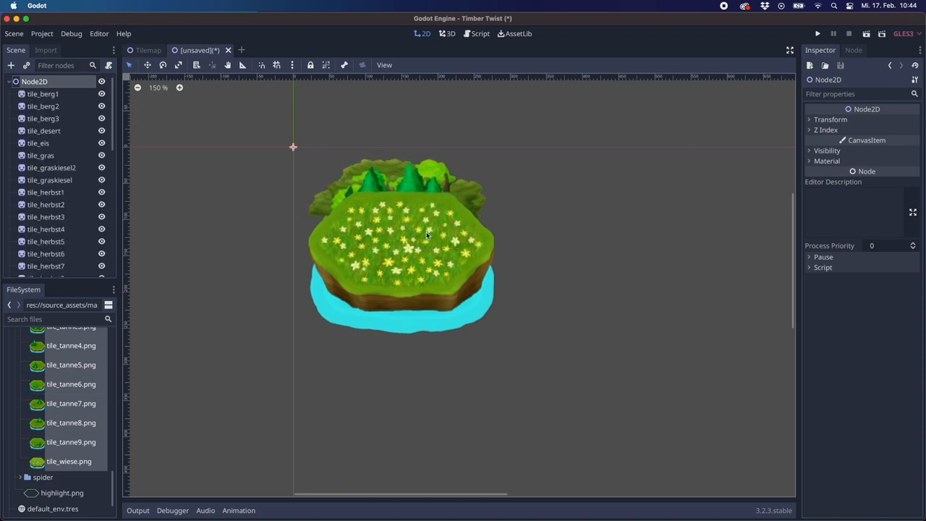
Convert the scene to a TileSet saved as standard_tileset.tres in the project root
left_click(15, 33)
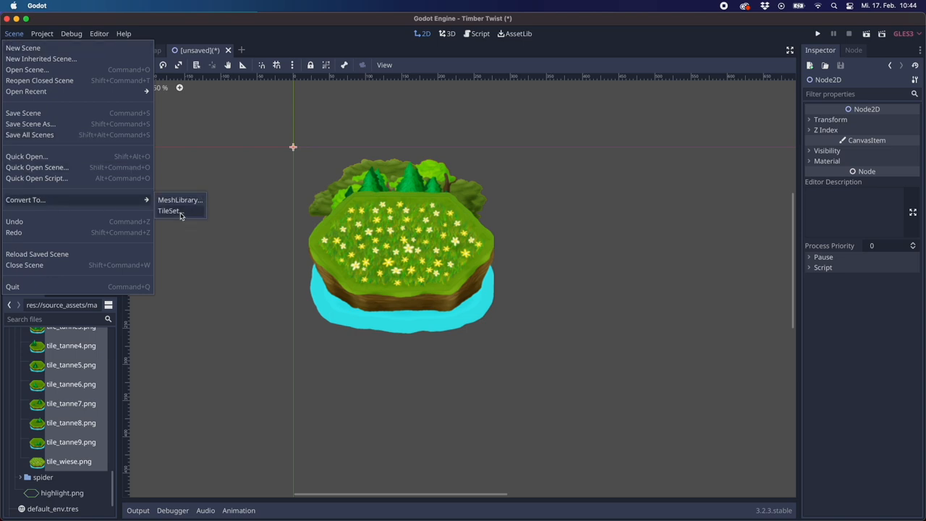
left_click(168, 211)
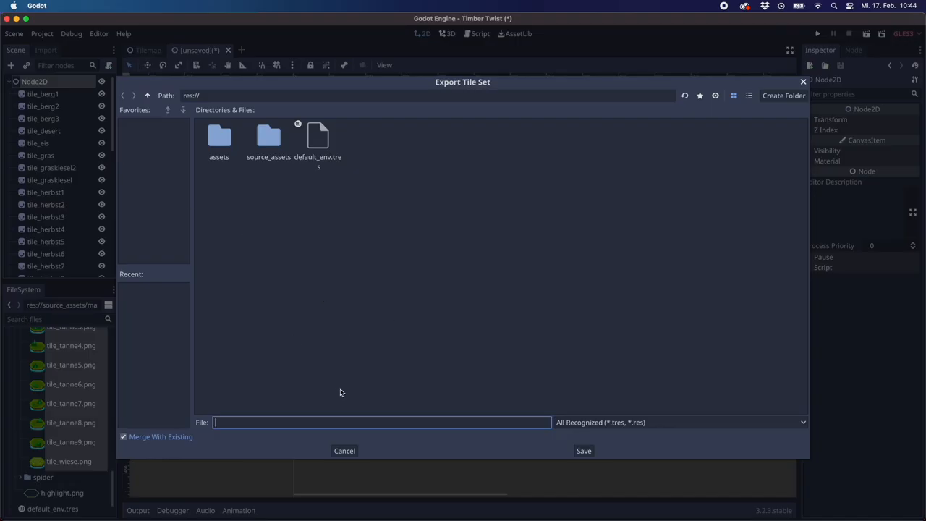
type("standar")
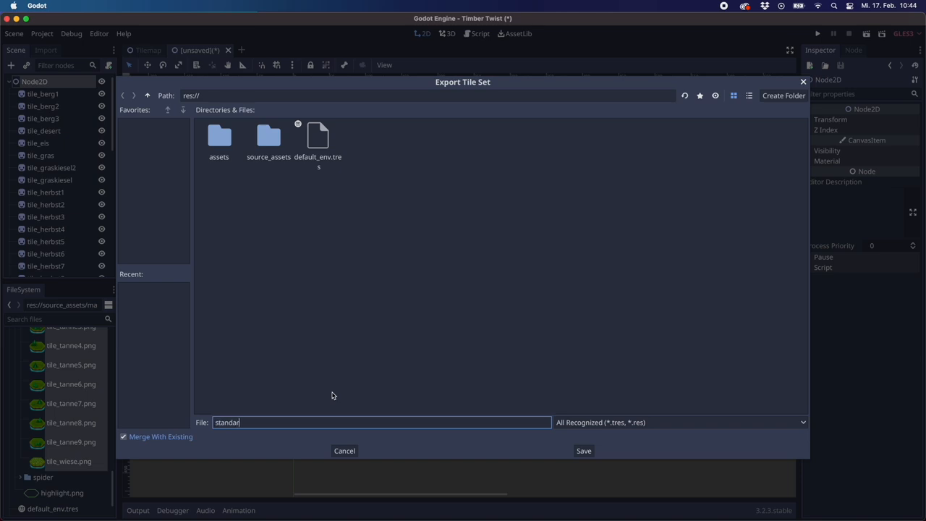
type("d_tileset")
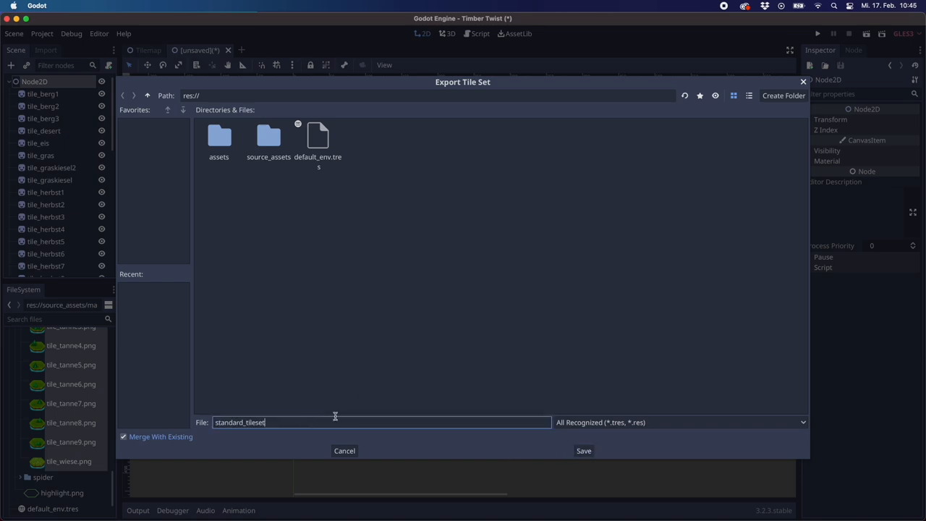
type(".tres")
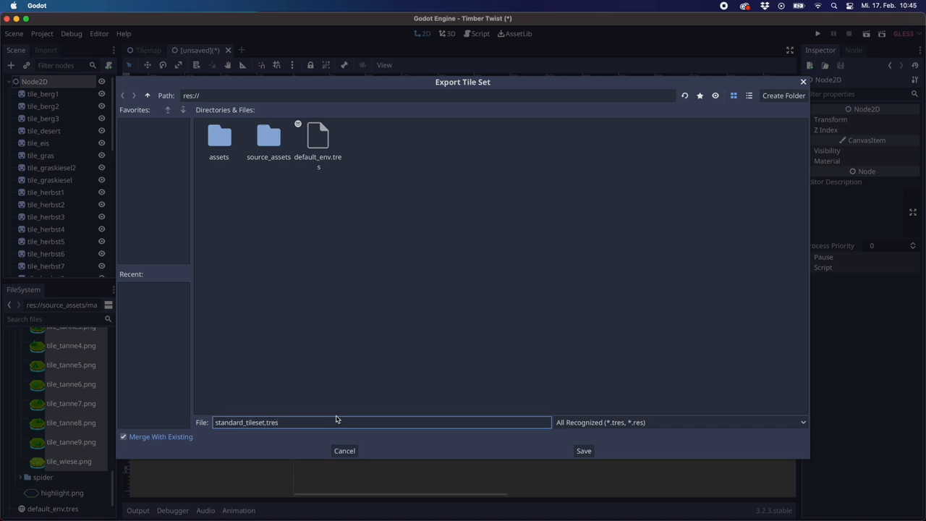
left_click(583, 450)
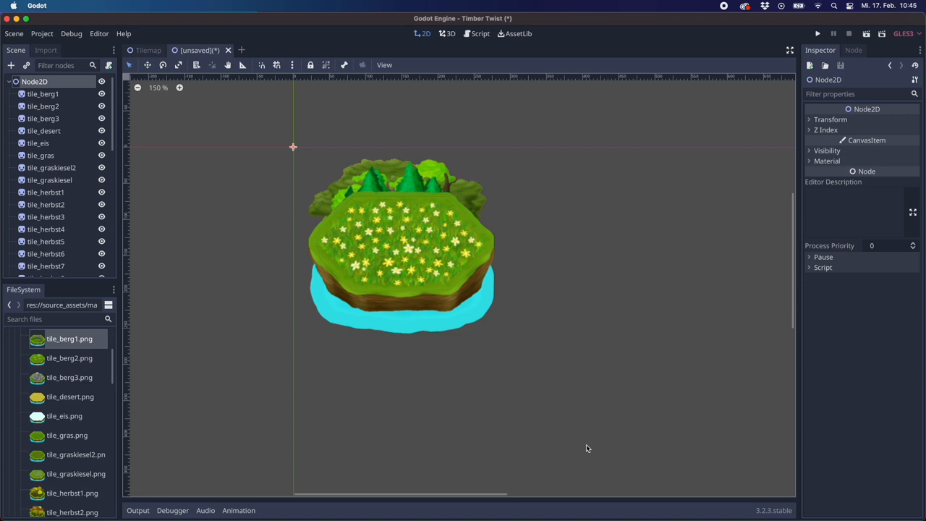
mouse_move(210, 263)
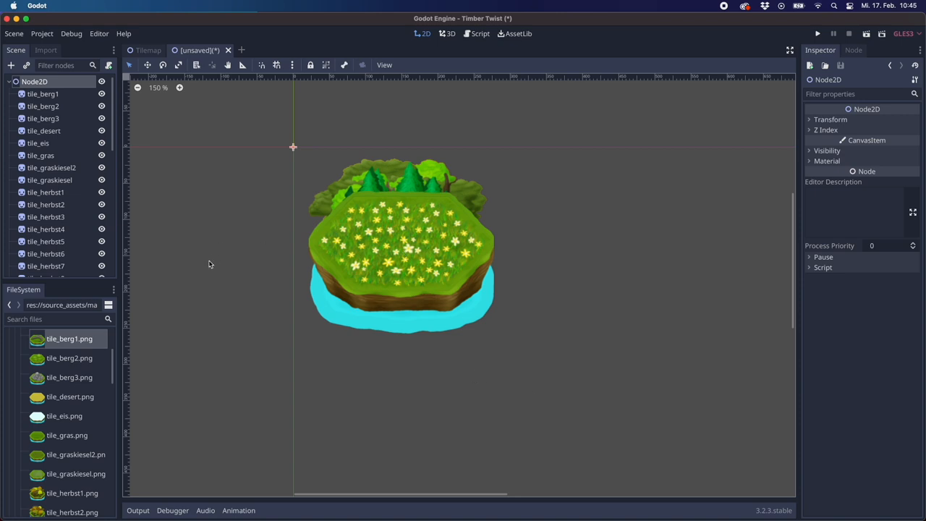
mouse_move(289, 124)
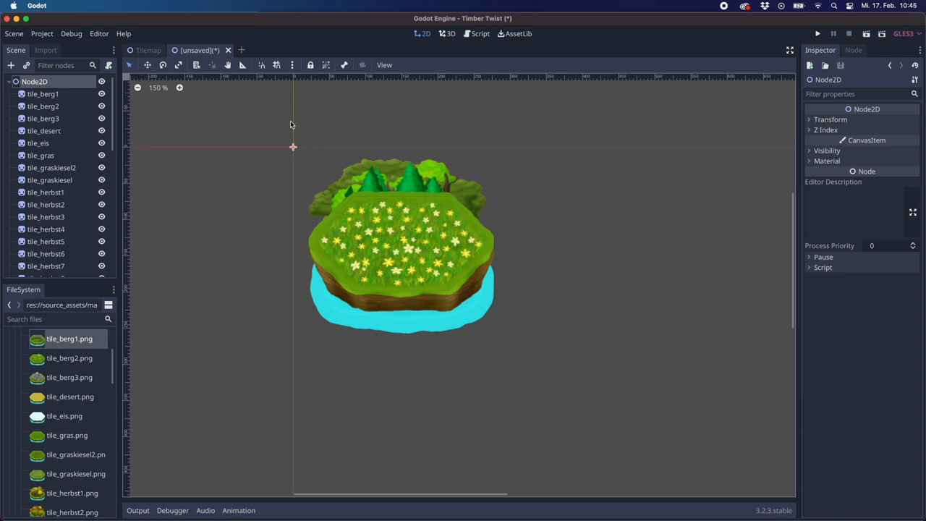
Save the scene under the new name Tileset.tscn in res://
left_click(15, 33)
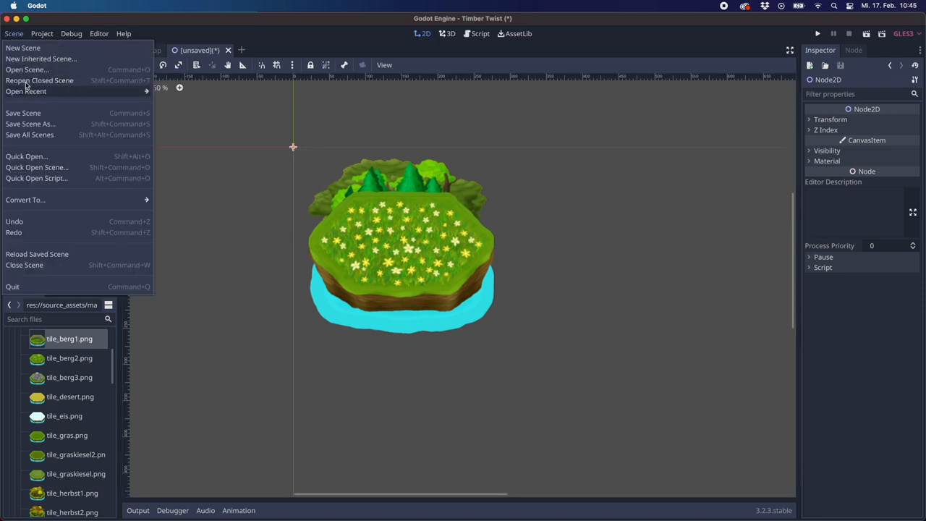
left_click(30, 123)
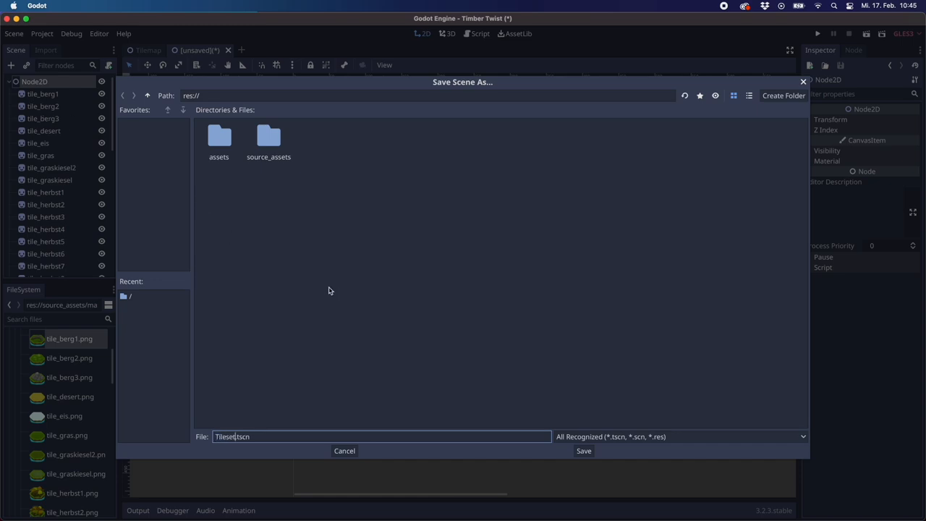
left_click(583, 452)
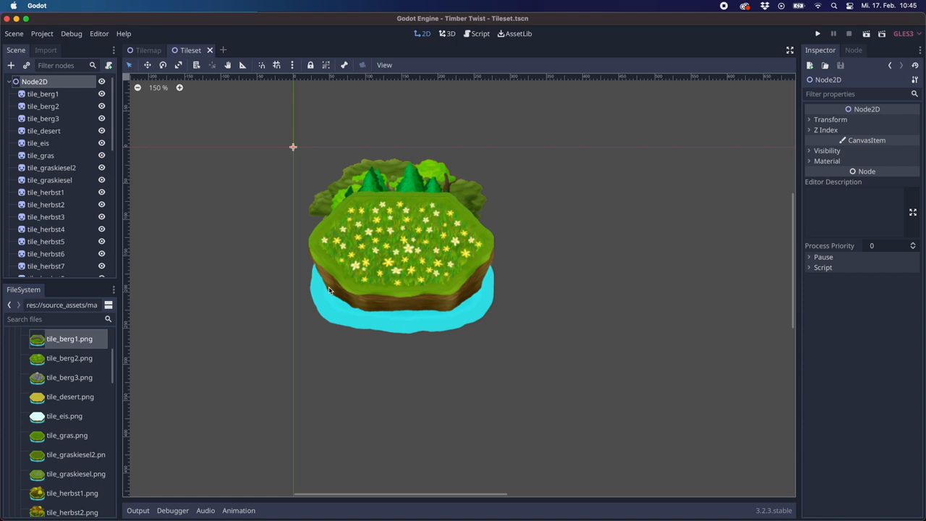
mouse_move(405, 260)
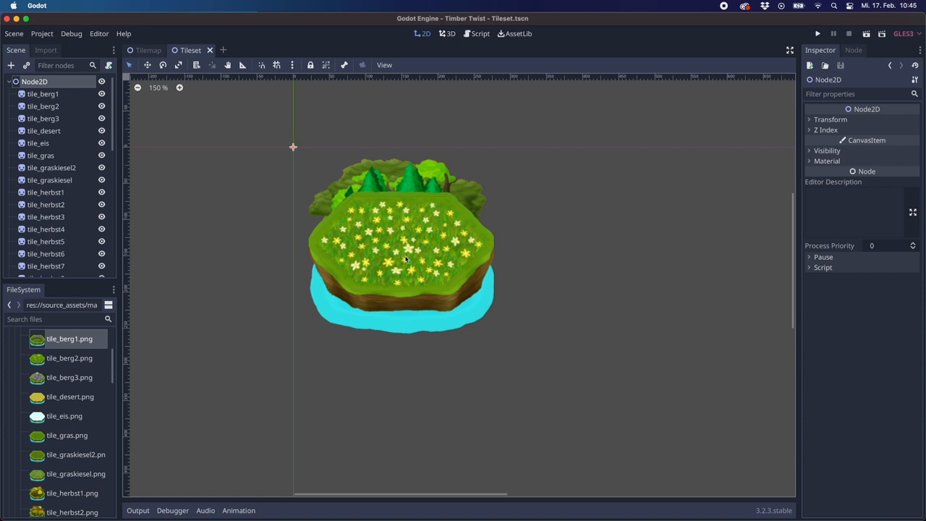
mouse_move(331, 149)
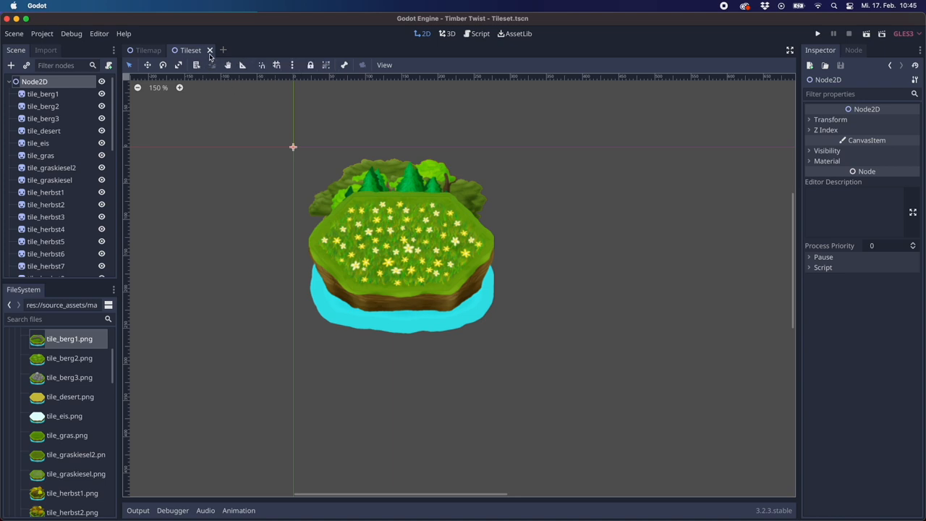
mouse_move(168, 57)
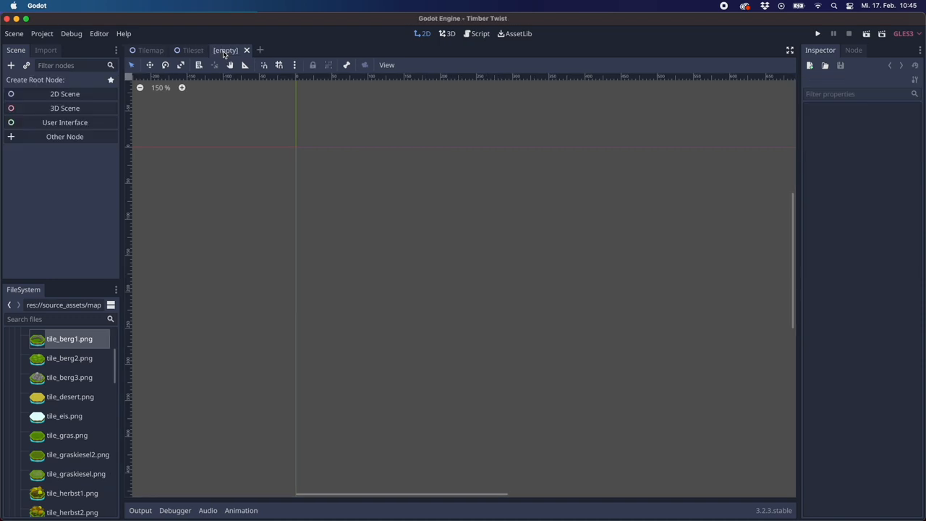
Create a Node2D root and add a TileMap node as its child
left_click(64, 93)
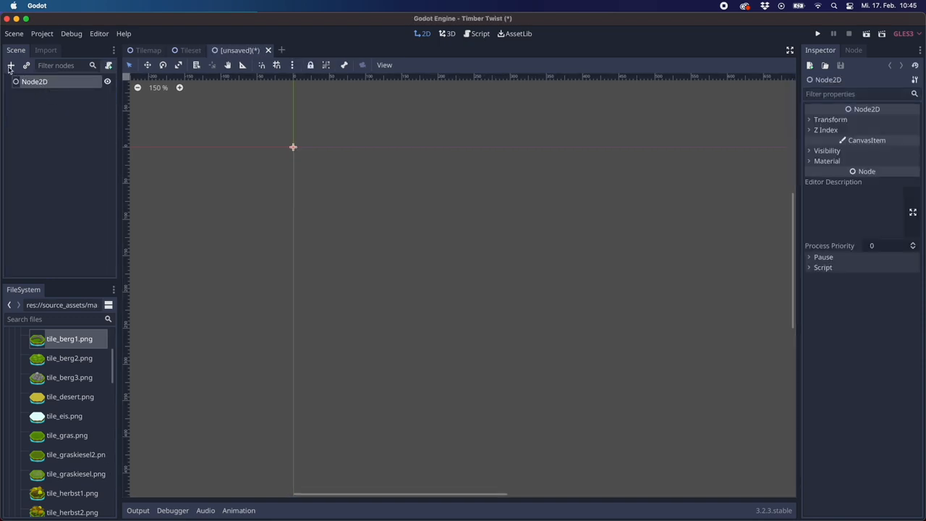
left_click(12, 65)
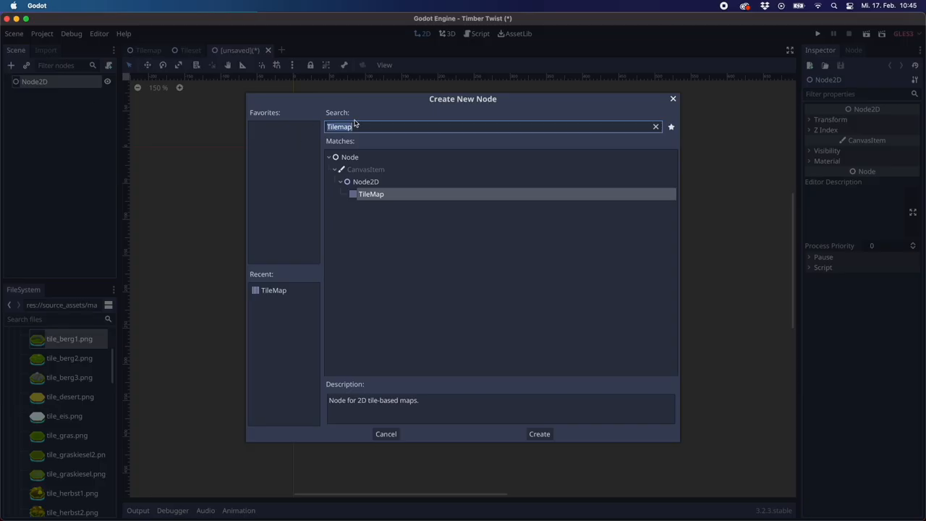
left_click(538, 434)
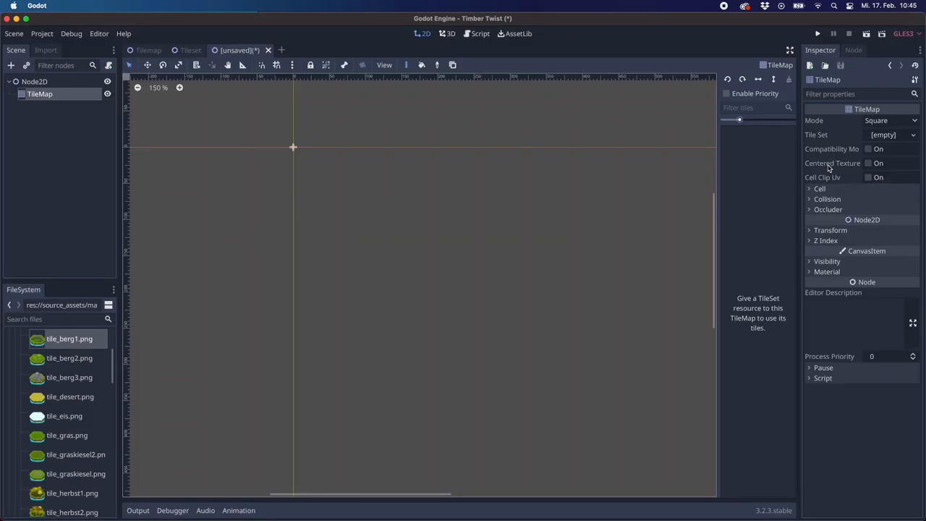
Load standard_tileset.tres as the TileMap's Tile Set resource
left_click(889, 135)
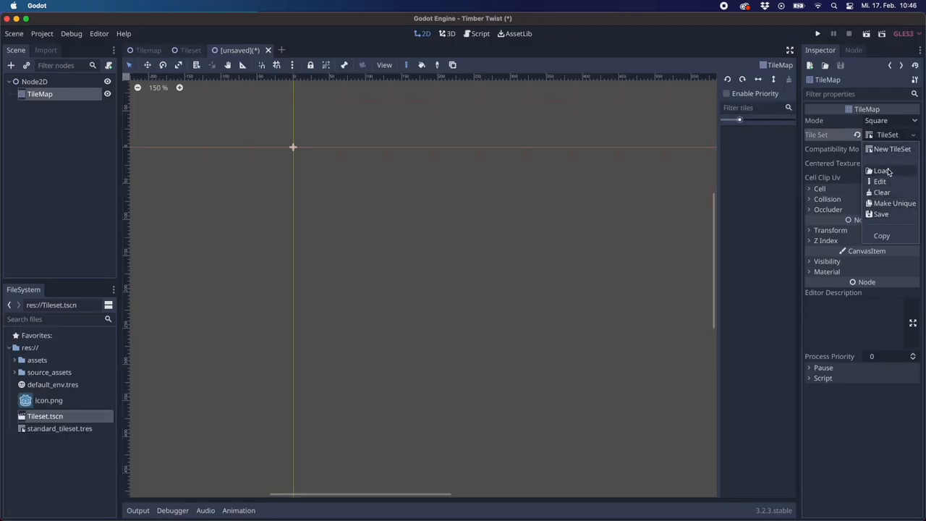
left_click(883, 171)
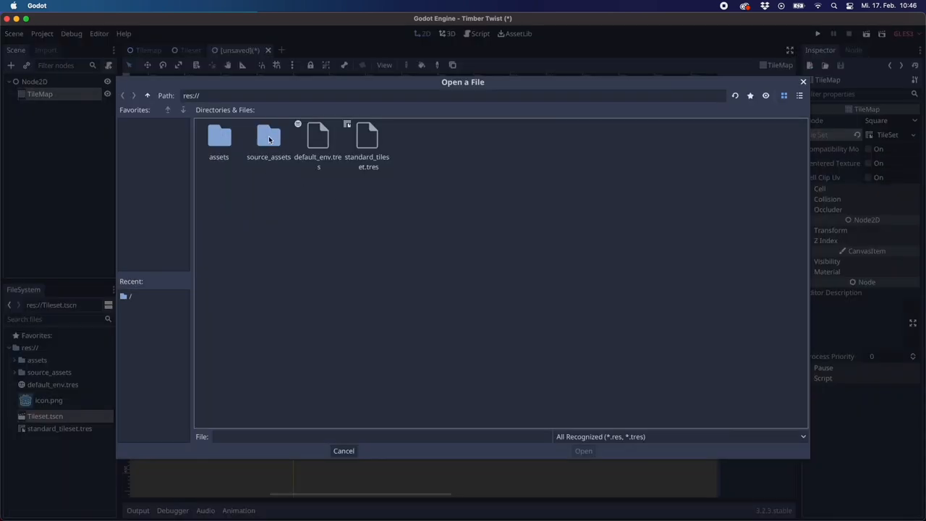
left_click(367, 142)
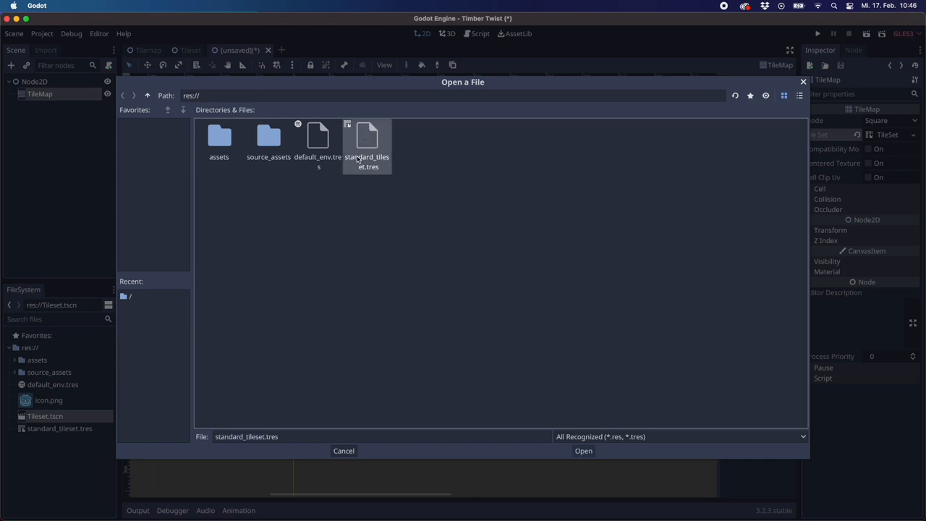
left_click(583, 452)
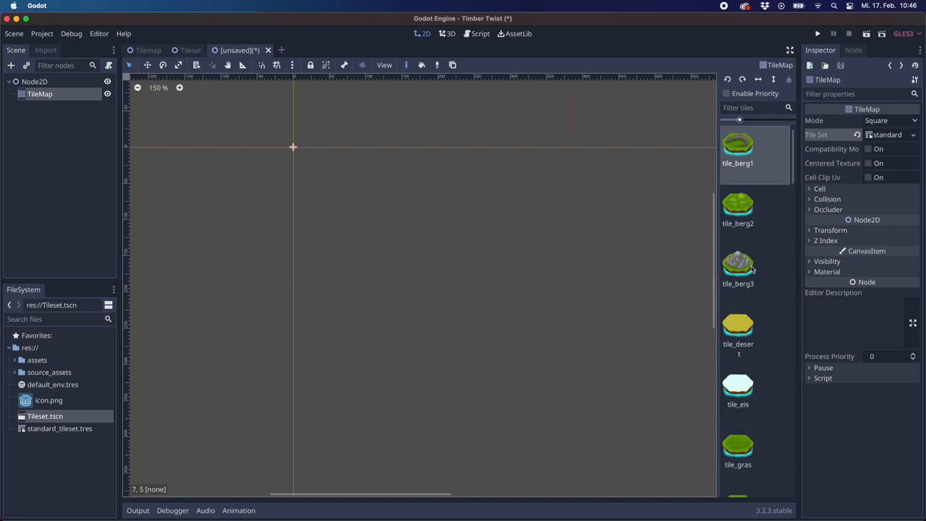
scroll("down", 3)
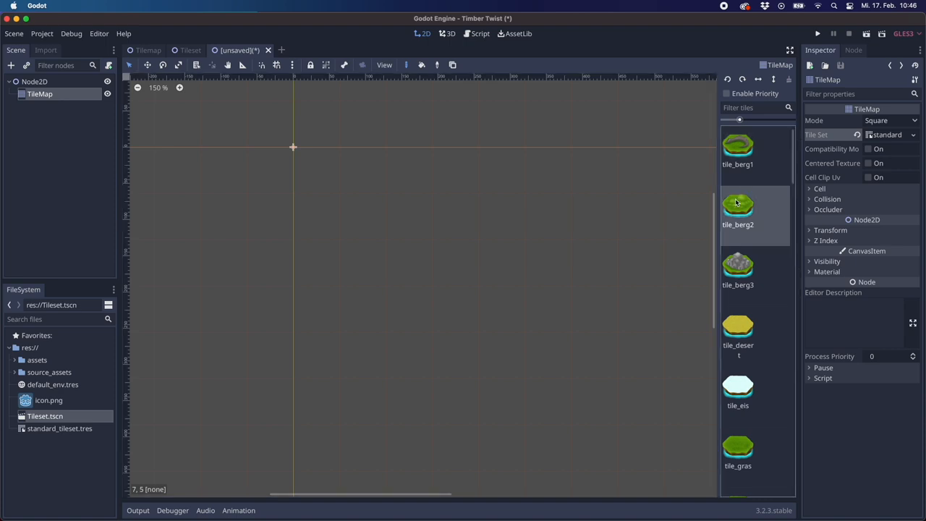
mouse_move(737, 205)
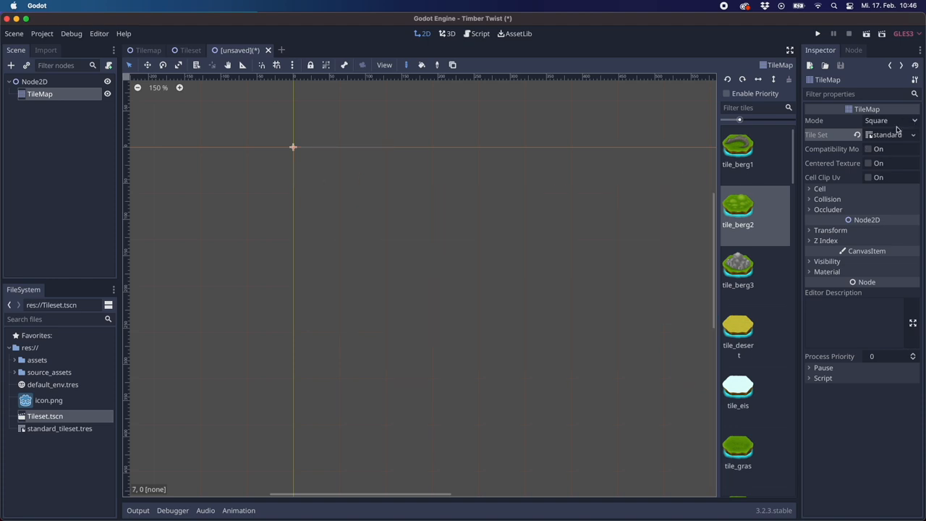
left_click(890, 120)
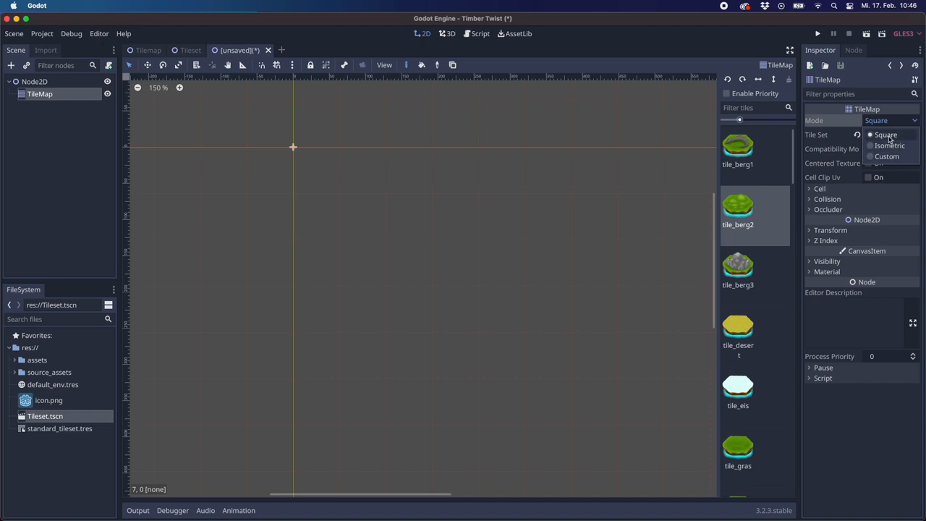
left_click(890, 120)
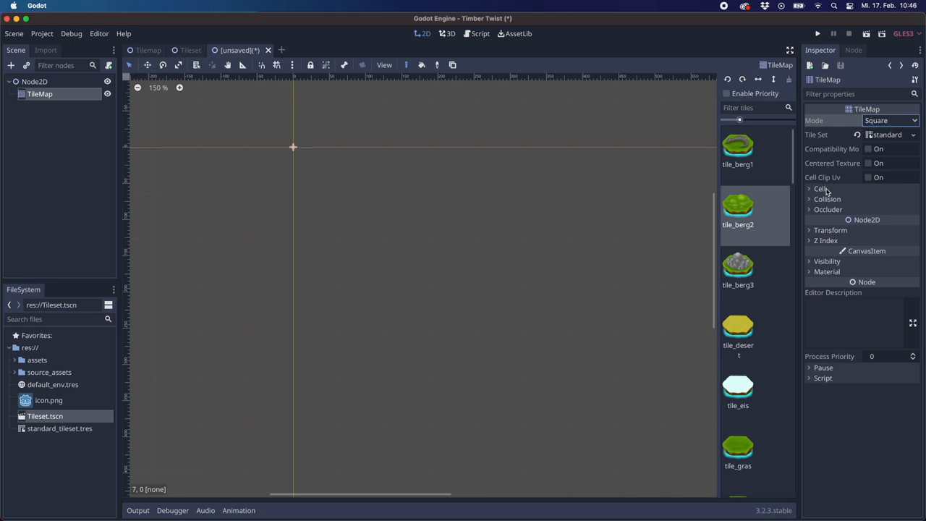
Expand the TileMap Cell settings to reach size and half offset for 192×128 cells
left_click(820, 188)
type("128")
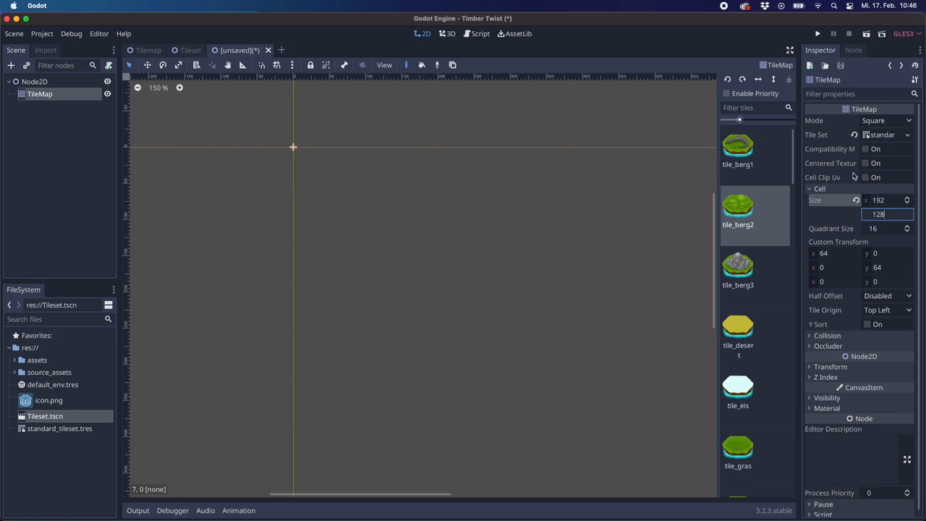
mouse_move(832, 214)
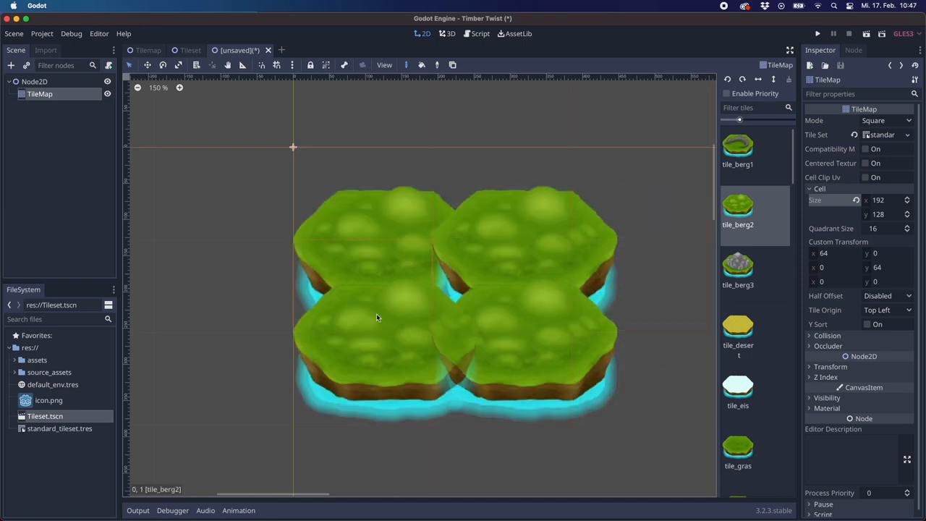
scroll("down", 3)
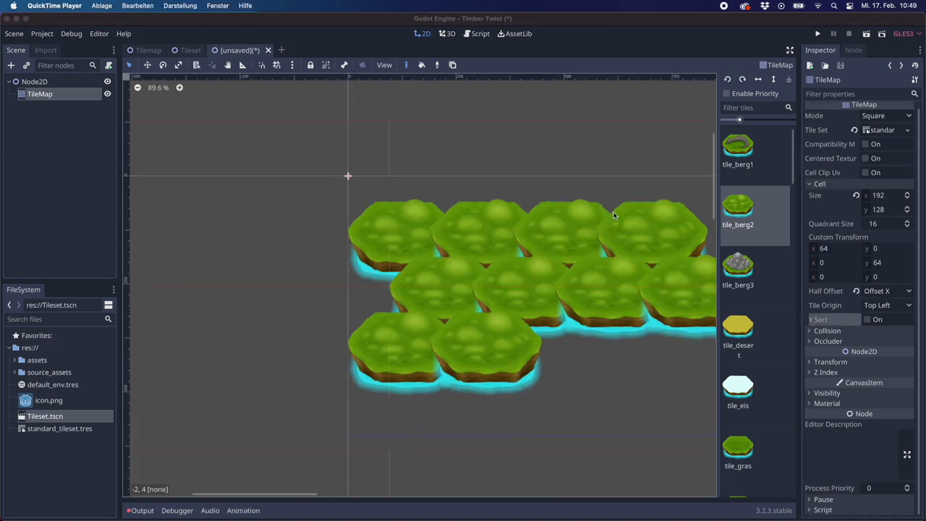
mouse_move(769, 313)
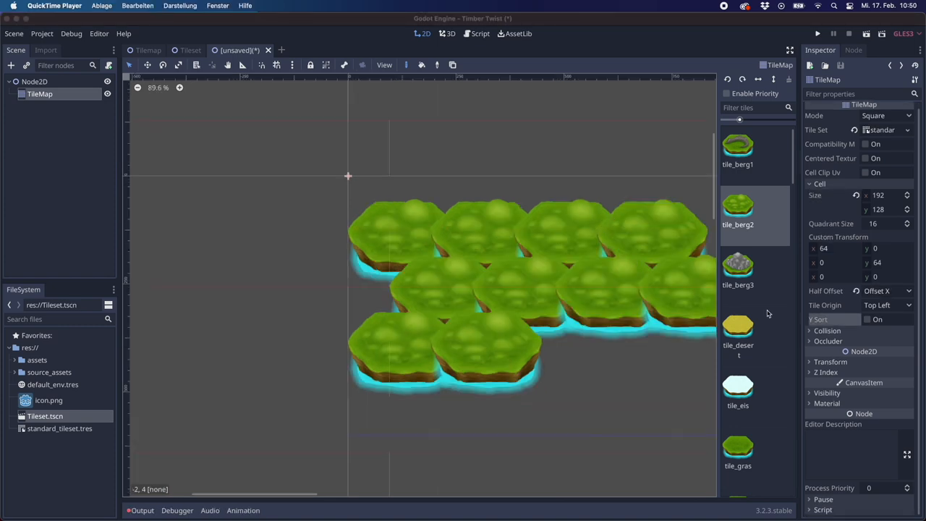
Switch the Cell Half Offset to Offset Y so alternate hex cells stagger vertically
left_click(885, 291)
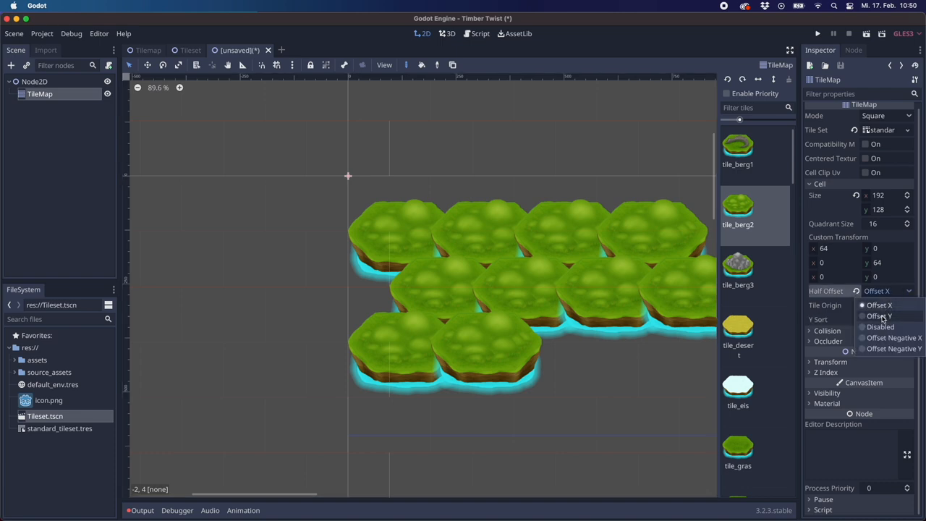
left_click(880, 316)
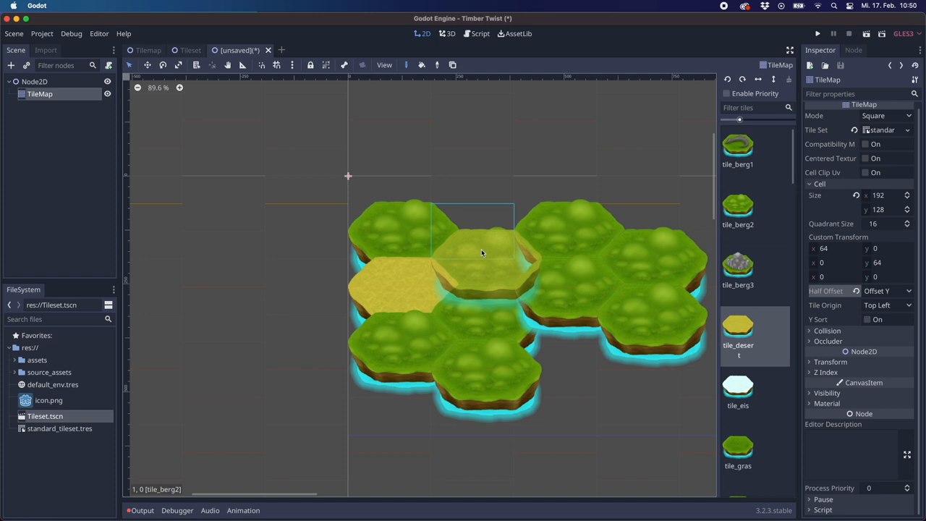
Paint a tile_desert tile and a row of tile_eis ice tiles along the bottom
left_click(477, 369)
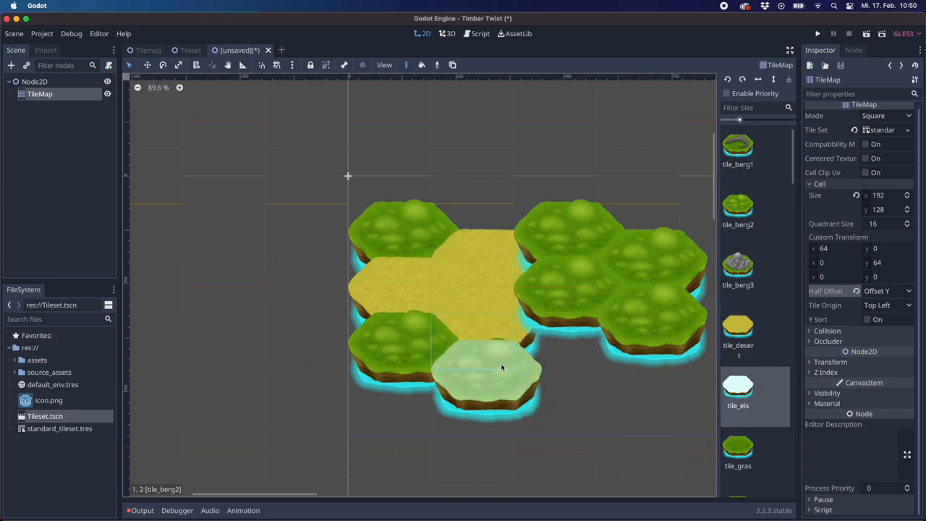
left_click(579, 331)
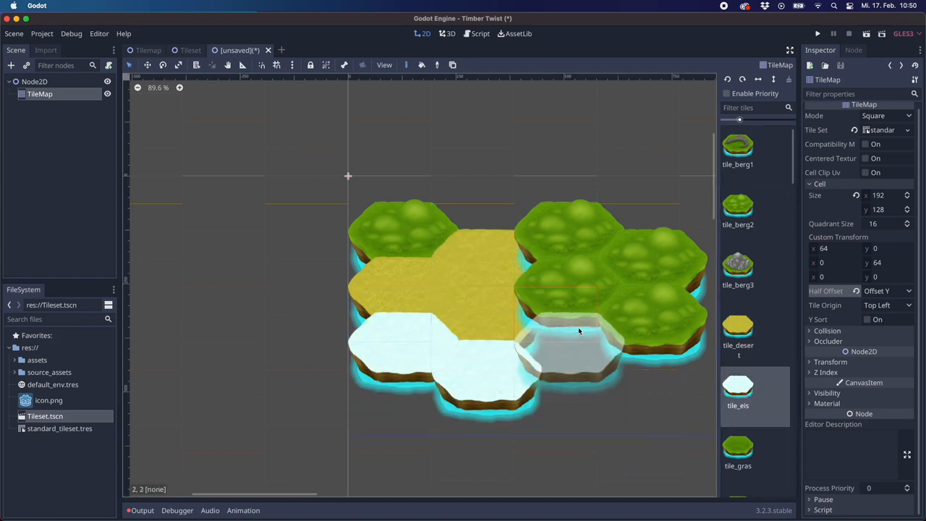
left_click(567, 282)
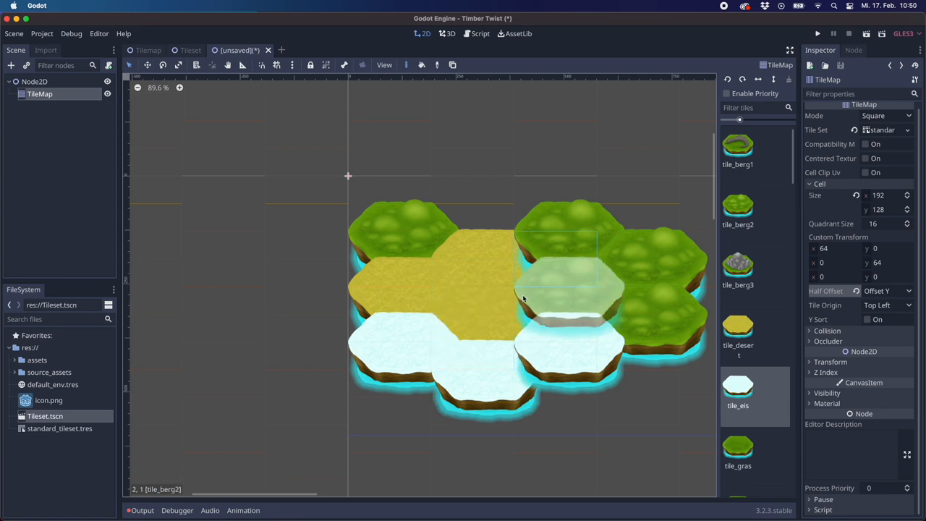
left_click(478, 296)
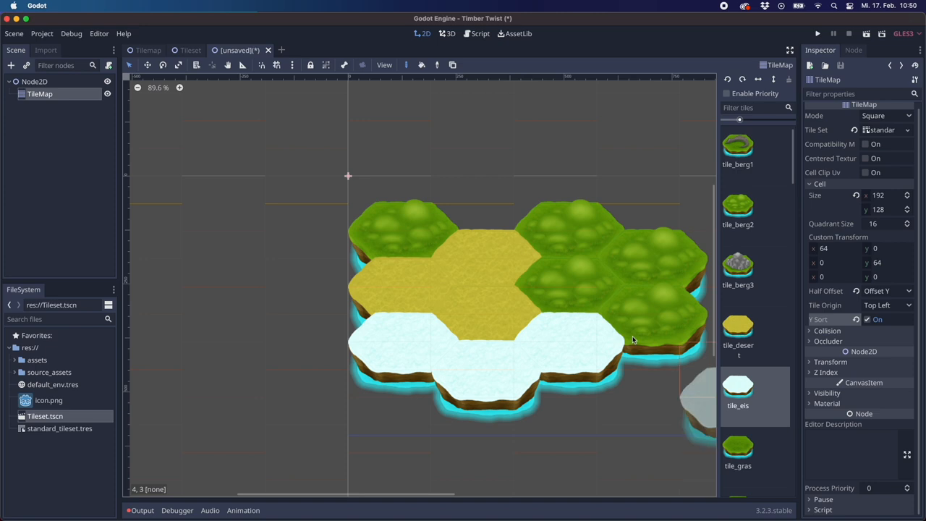
Scroll the tile palette while painting the larger grass, mountain and ice landscape
scroll("down", 3)
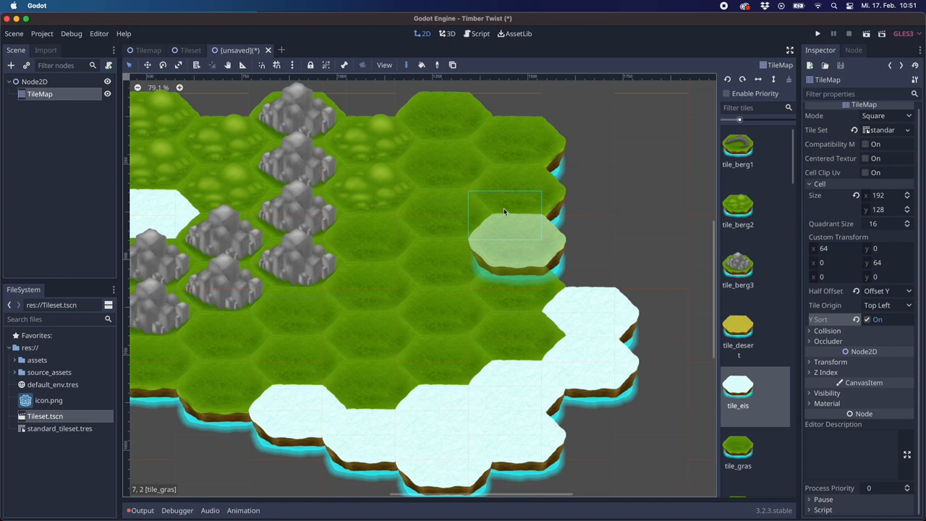
mouse_move(518, 196)
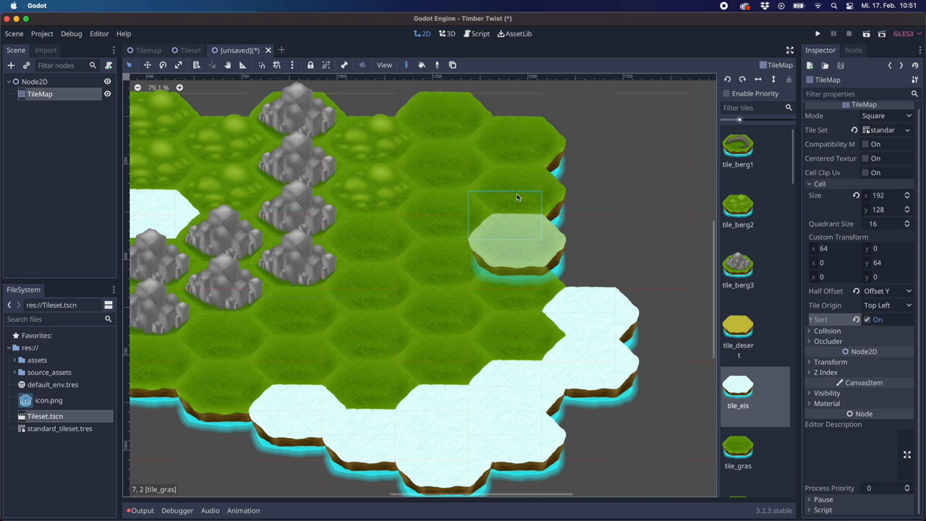